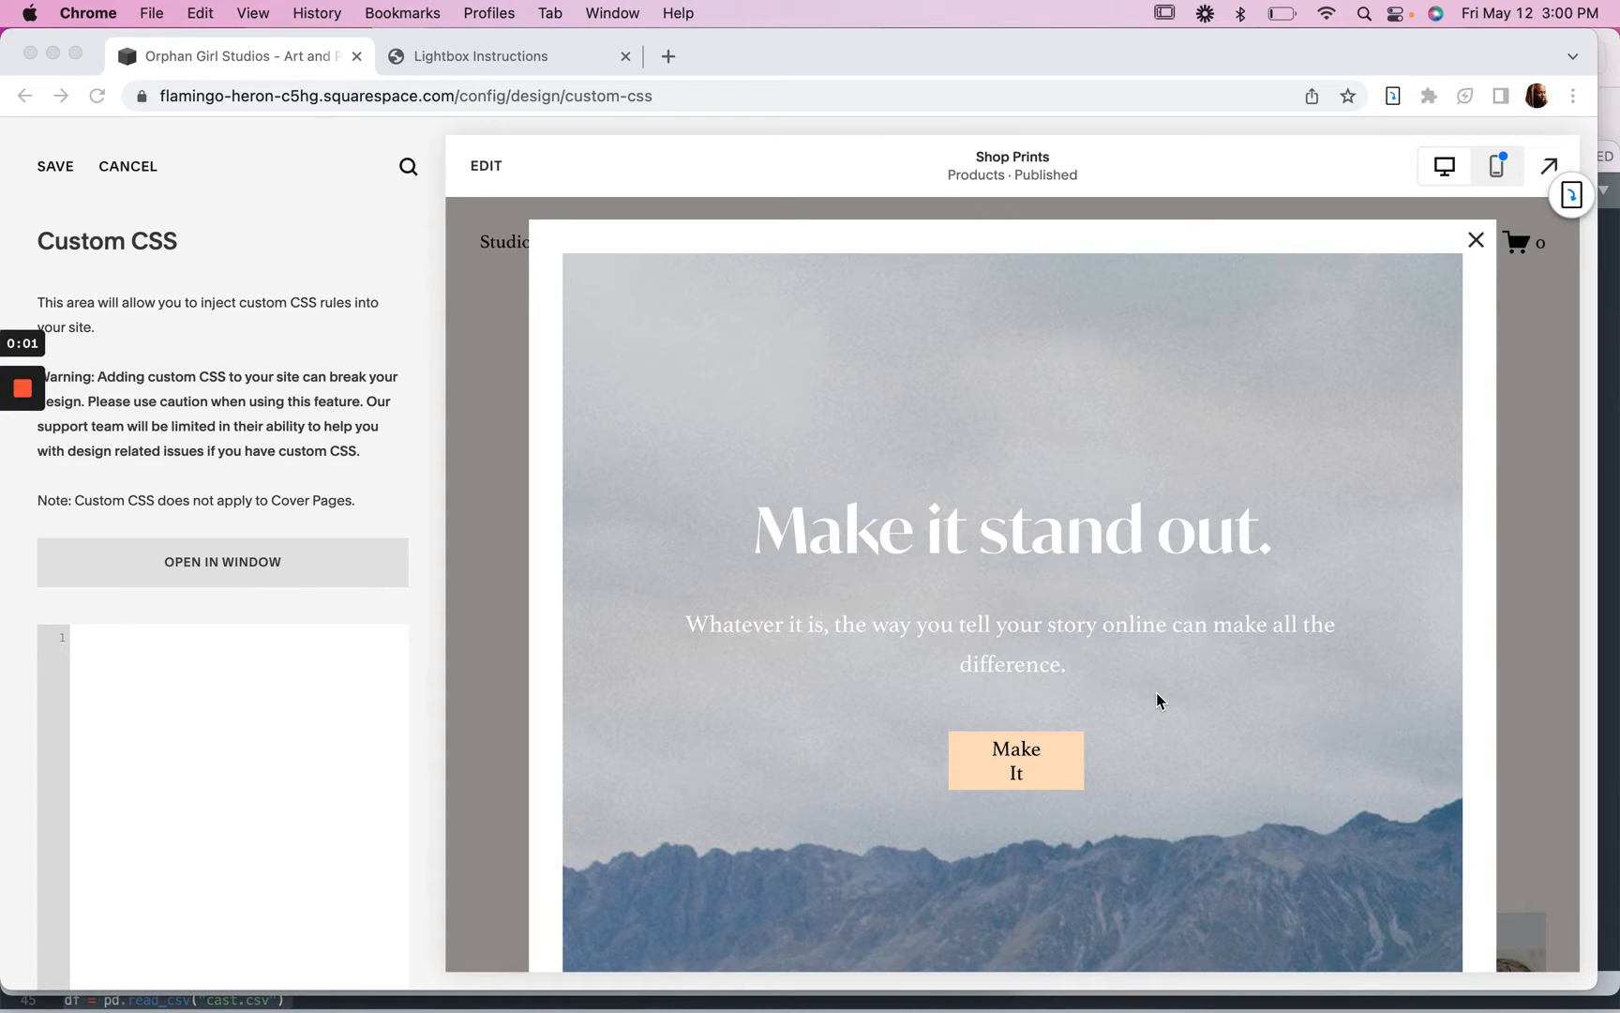
mouse_move(1253, 492)
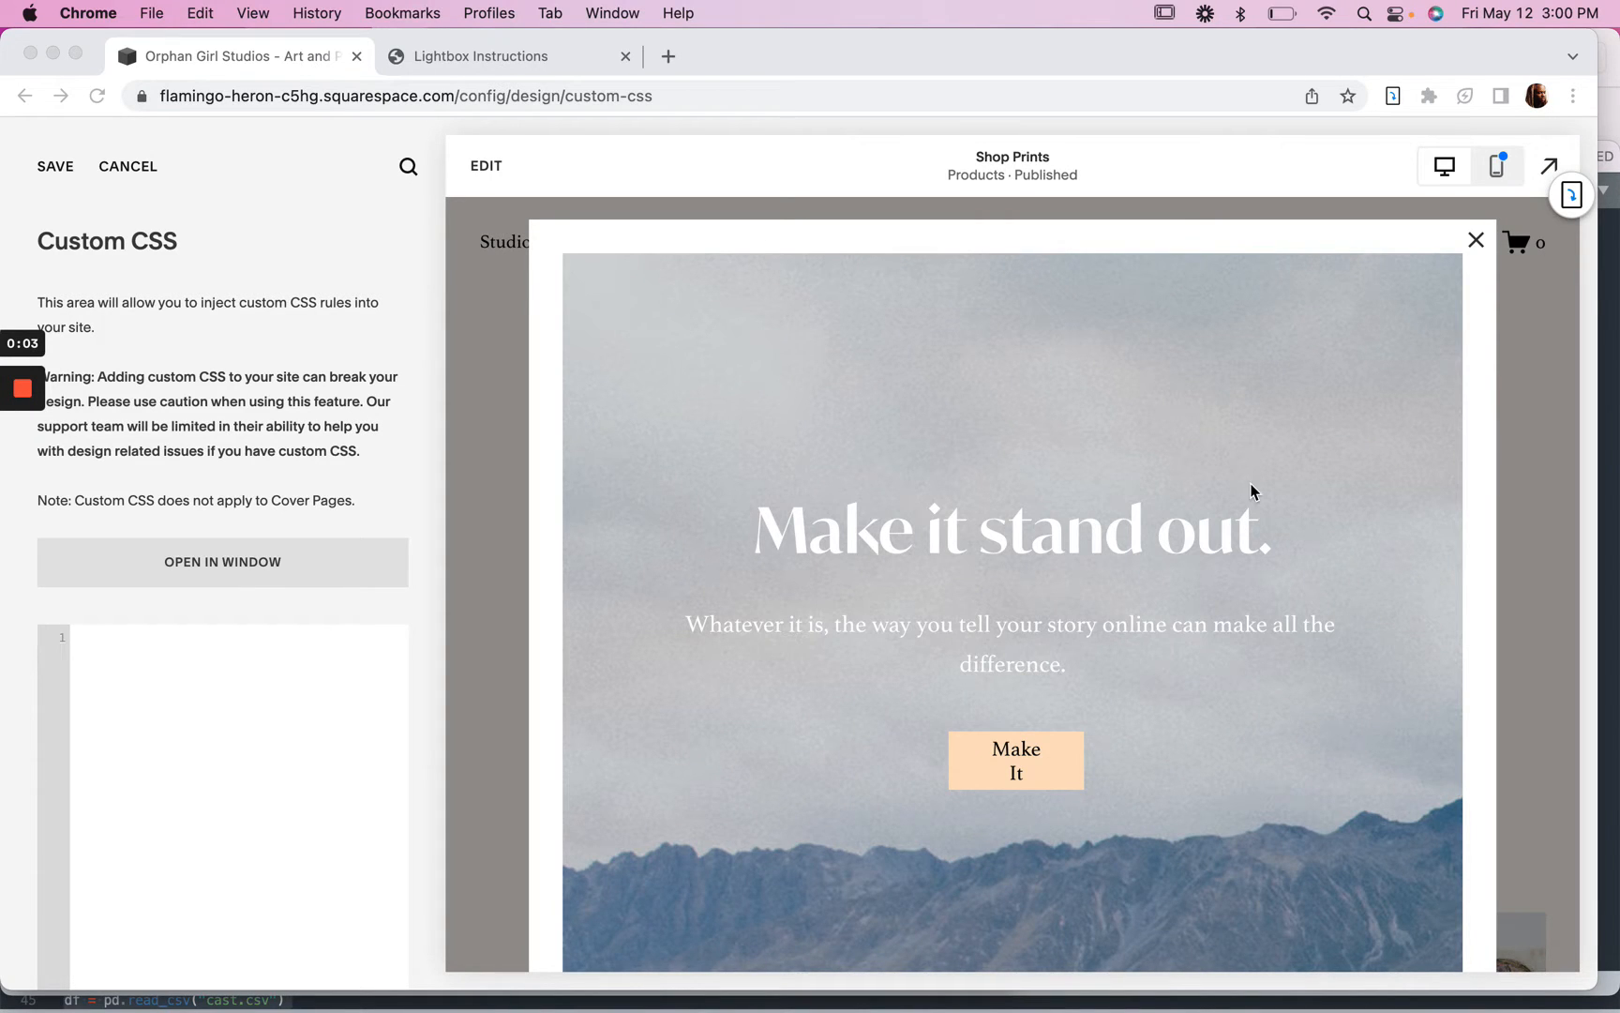
mouse_move(559, 251)
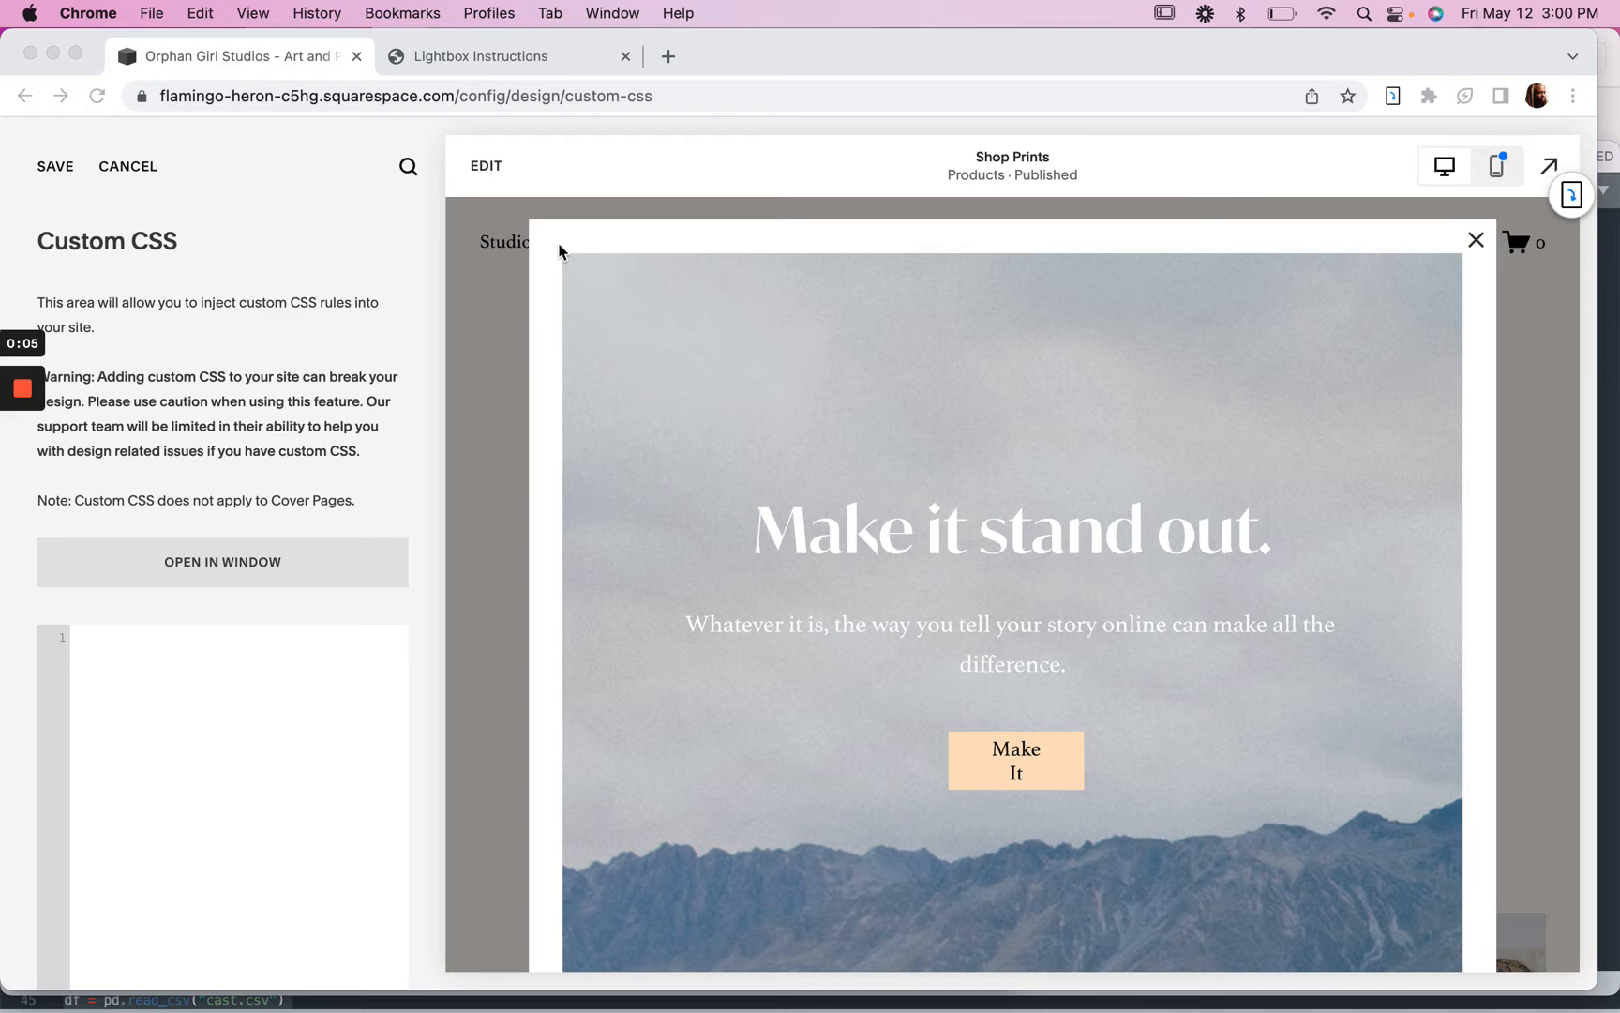
mouse_move(550, 349)
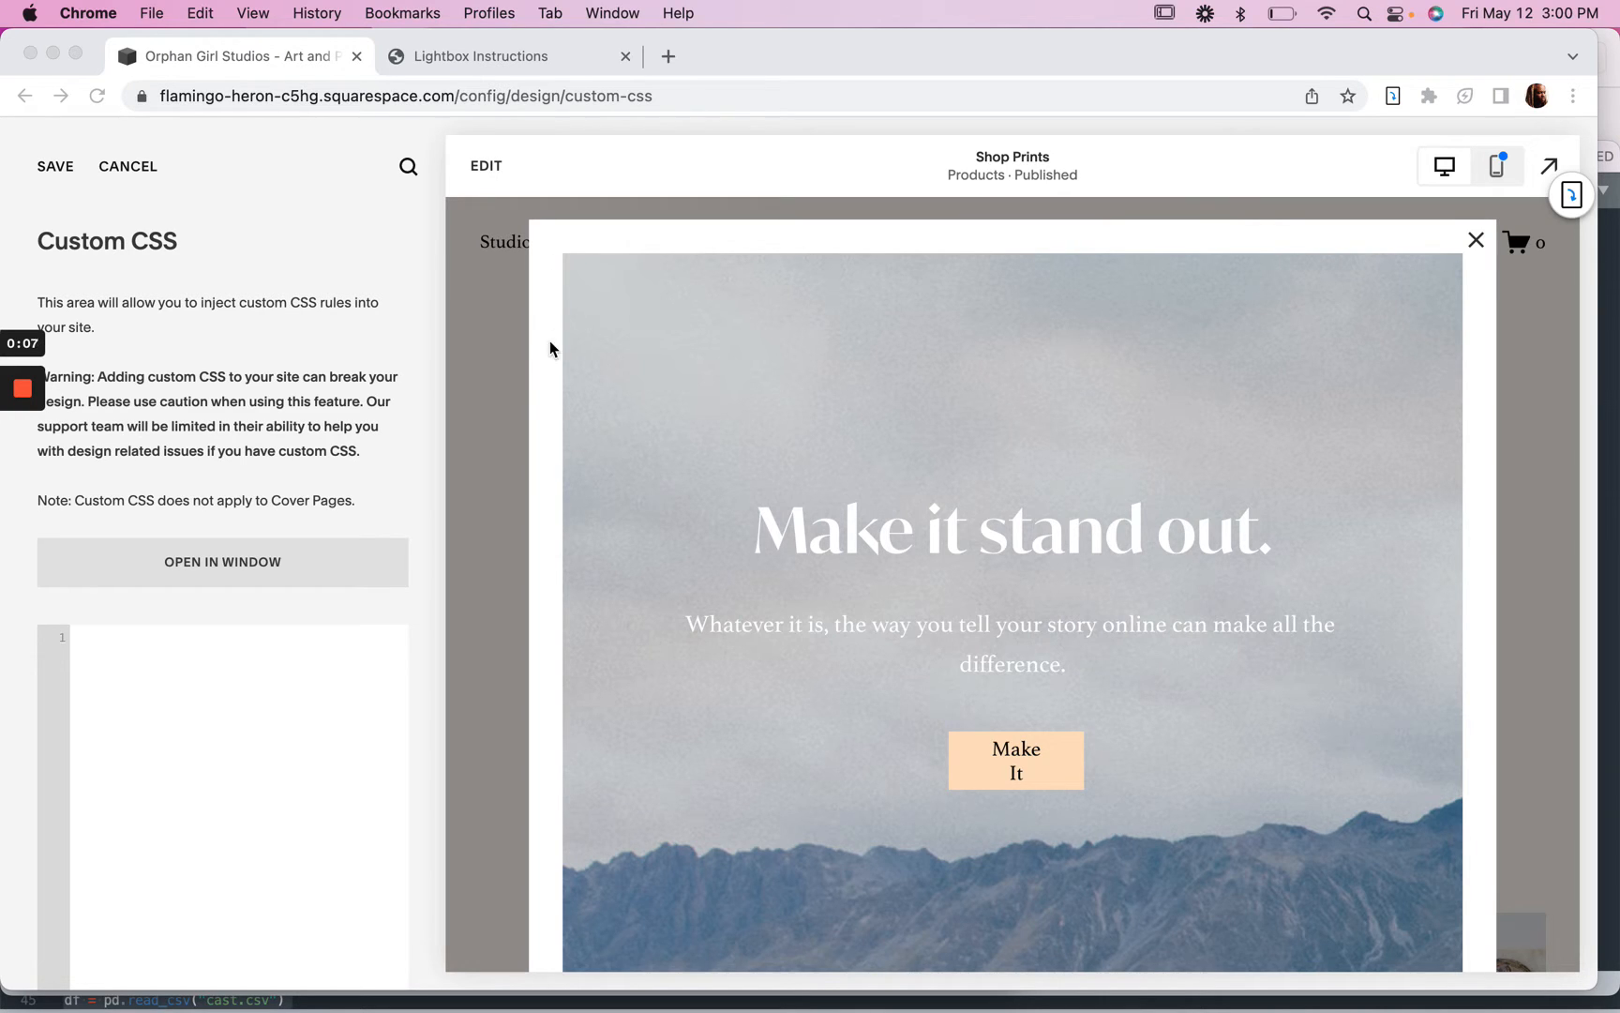
mouse_move(690, 405)
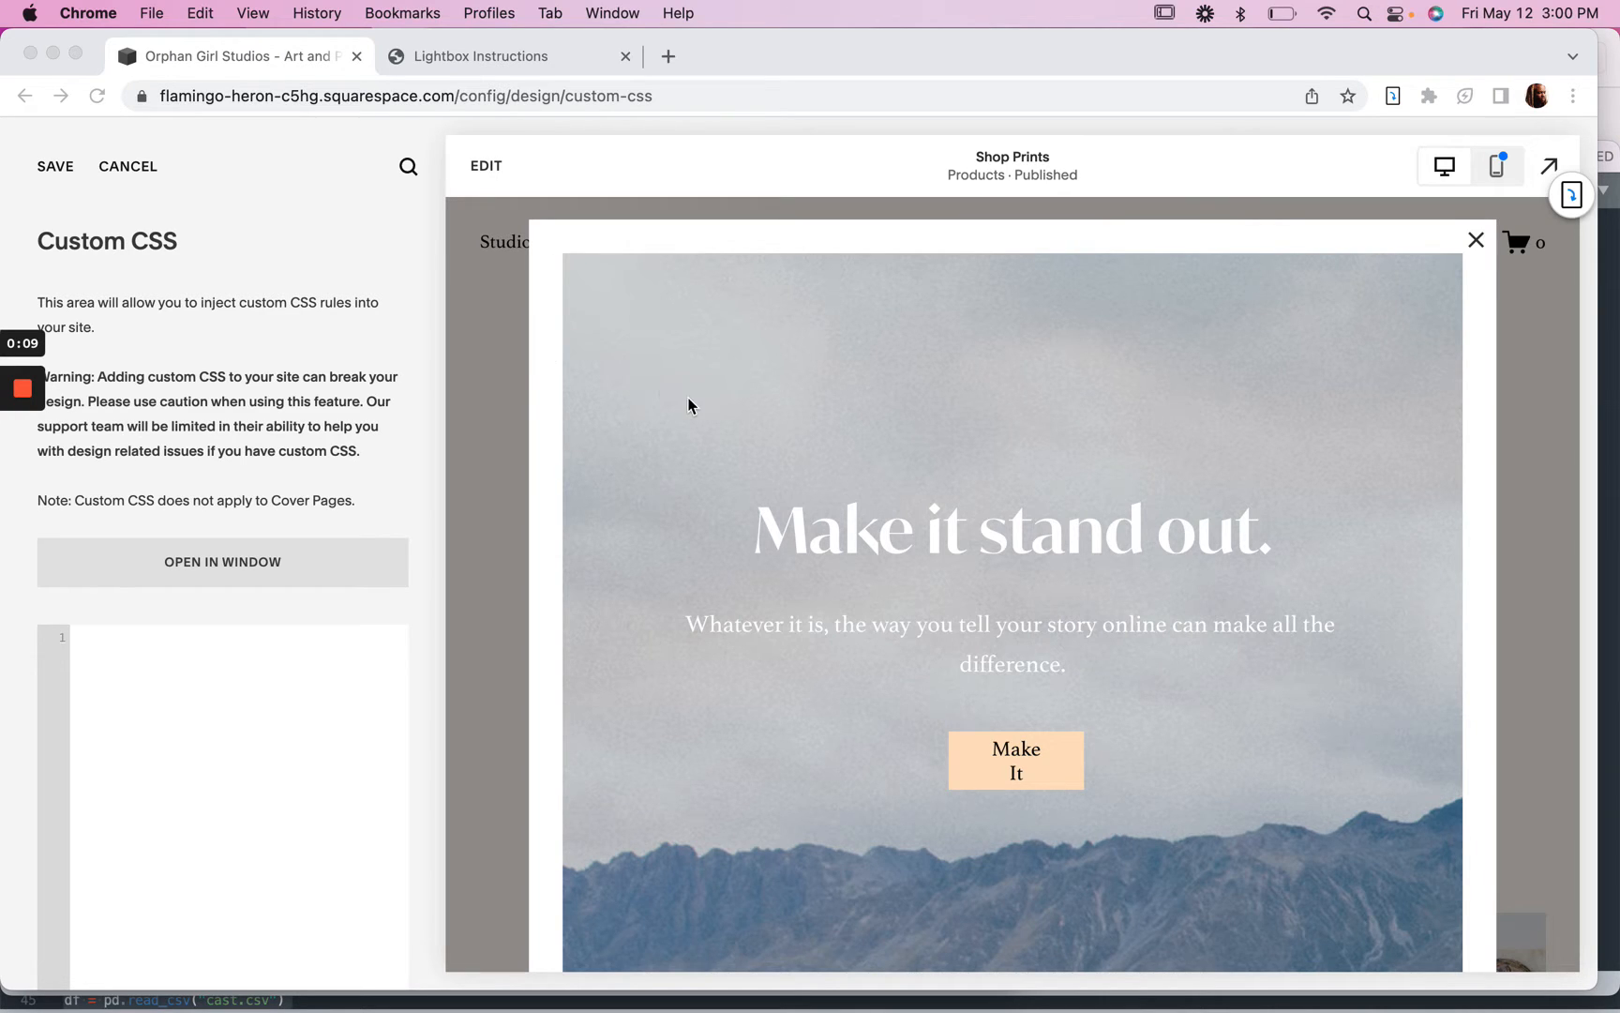
Step: Set the lightbox width to 500px for medium and large screens in the plugin instructions page
click(486, 57)
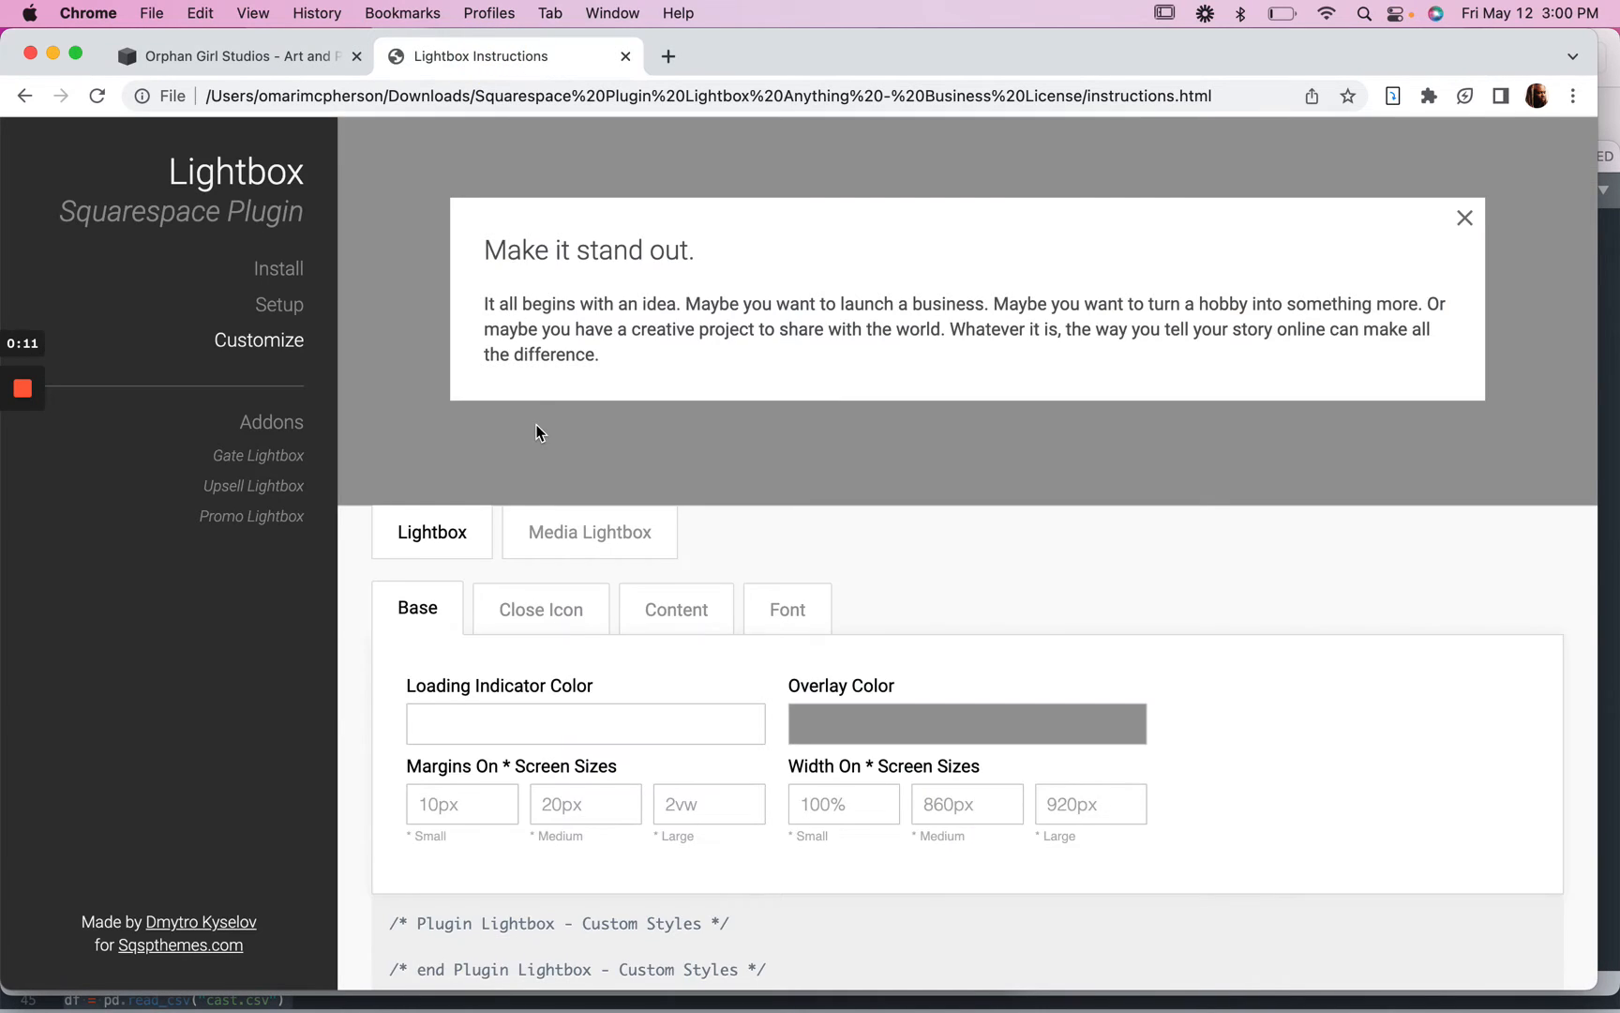
mouse_move(351, 383)
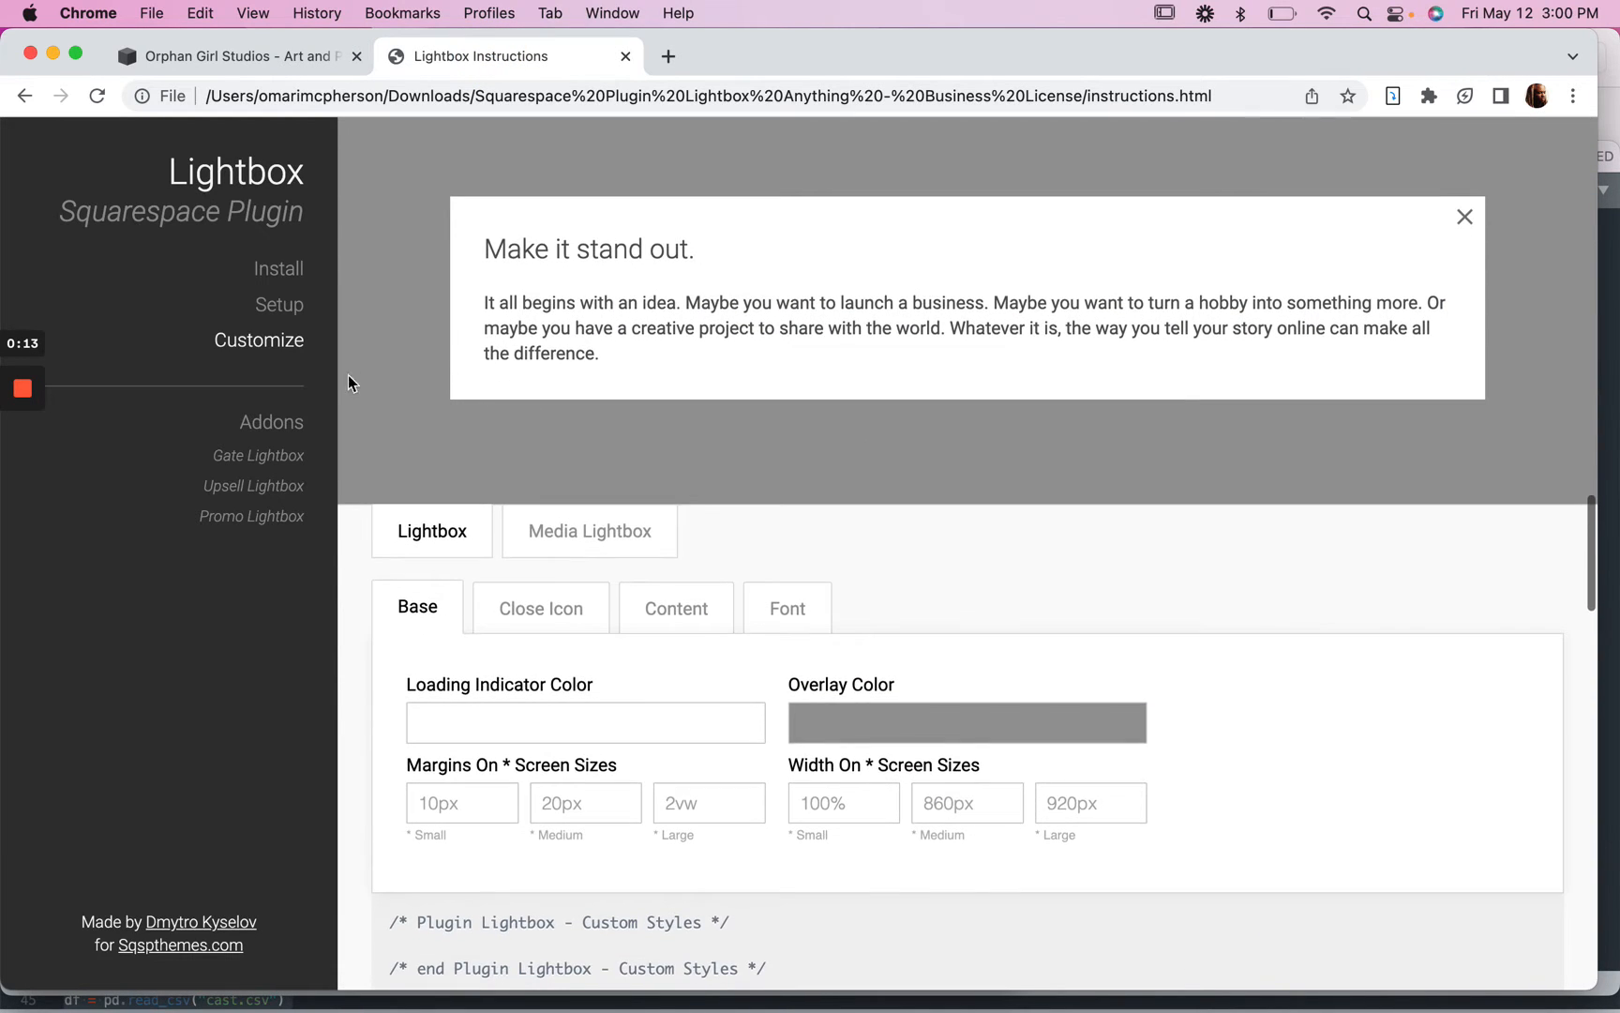
scroll(down, 3)
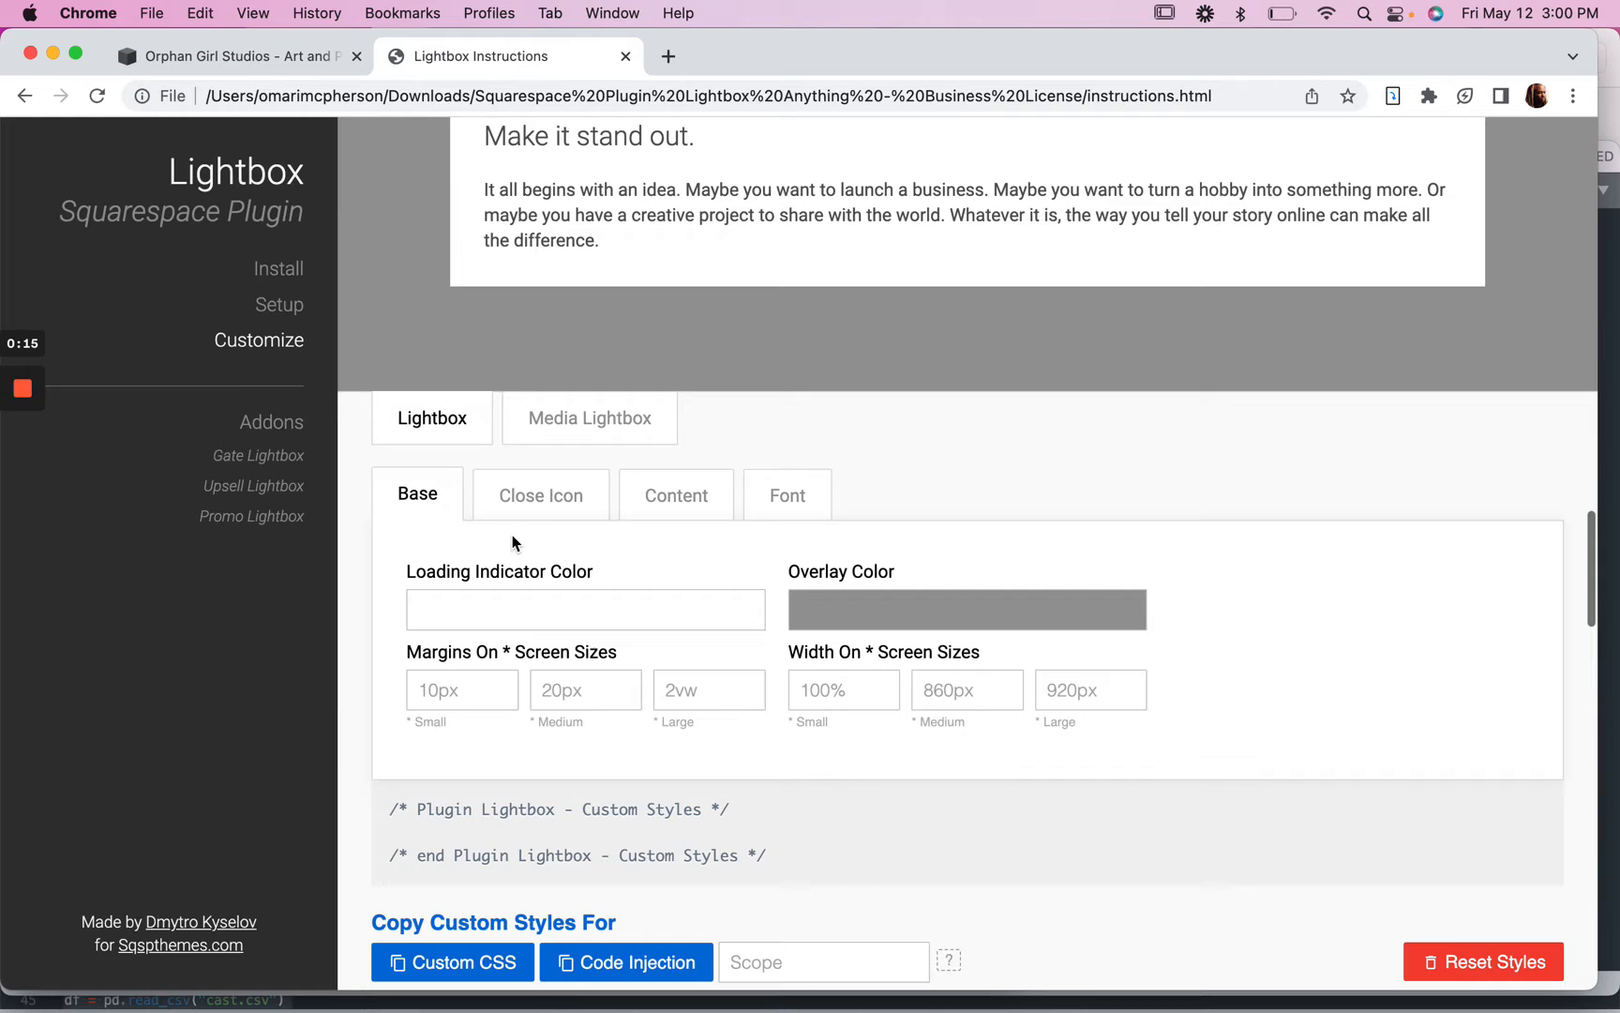
scroll(down, 3)
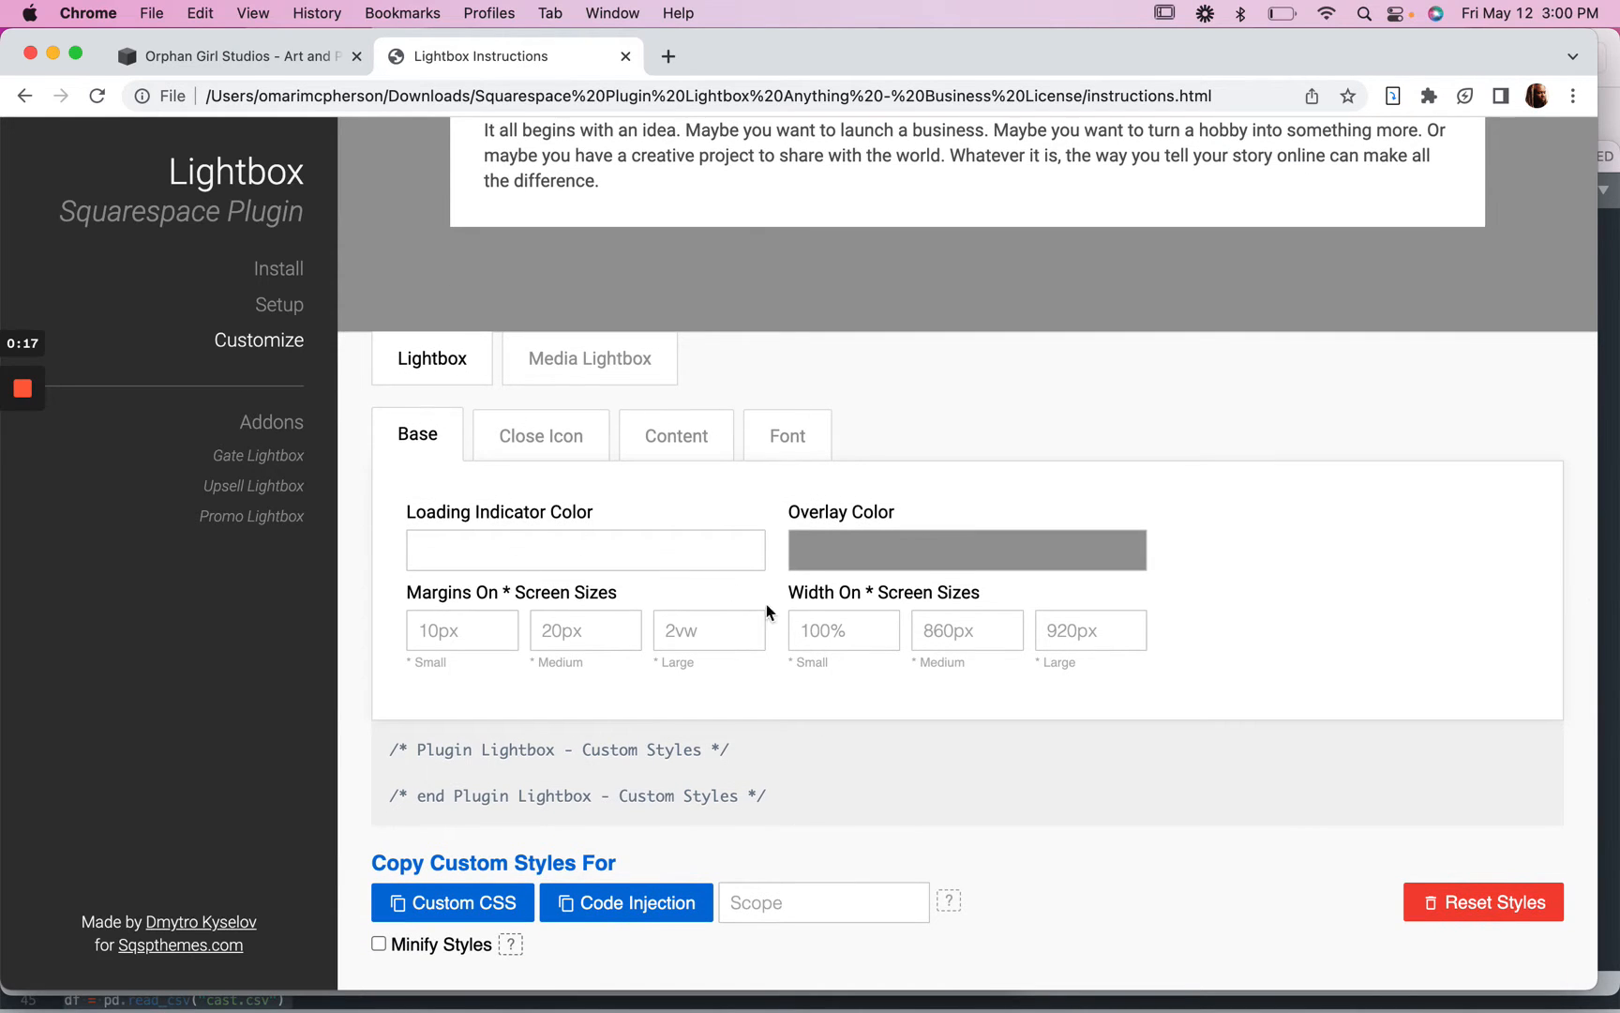
click(966, 630)
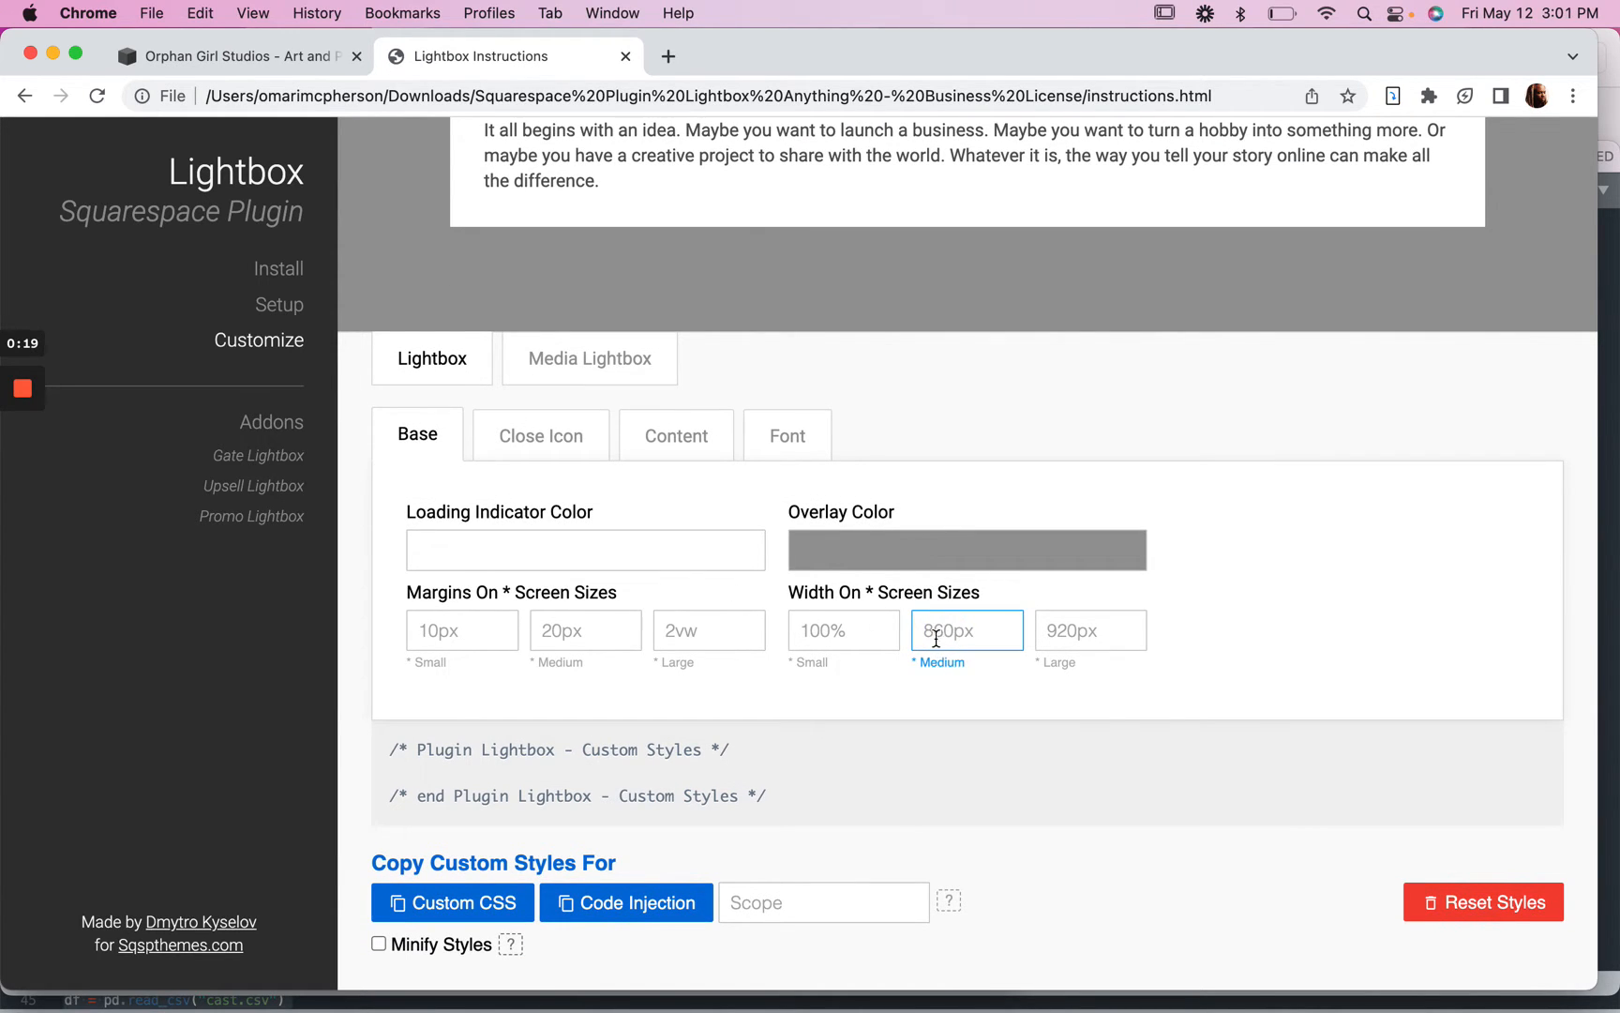
click(842, 630)
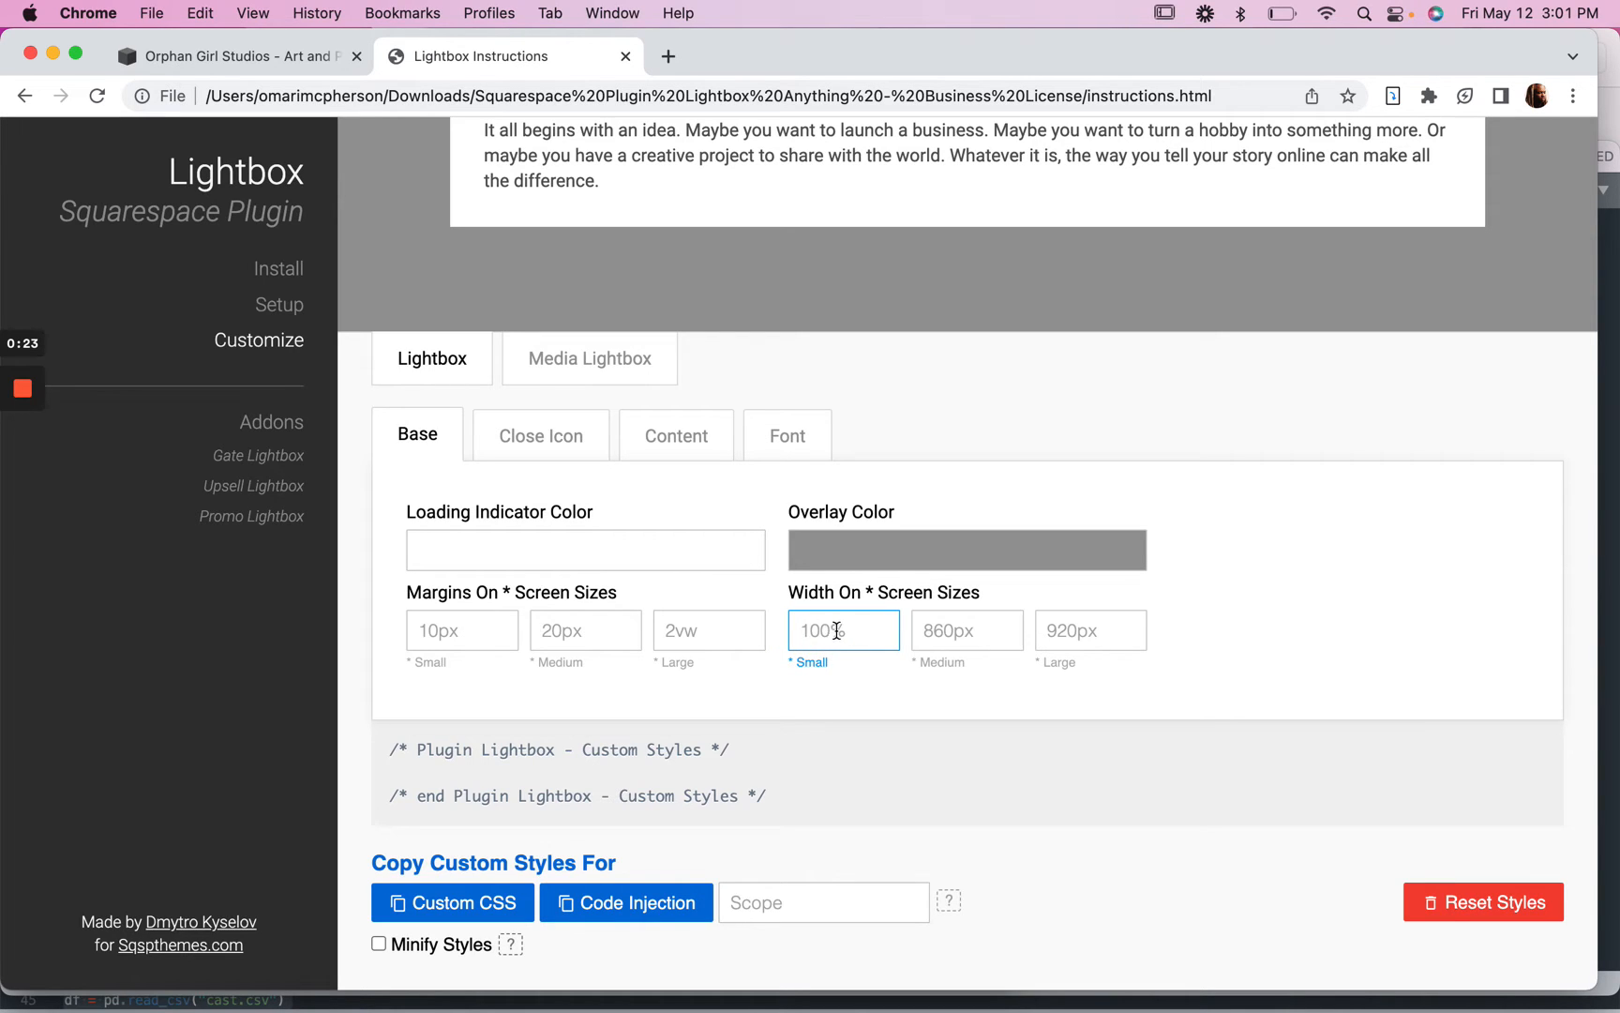
click(966, 630)
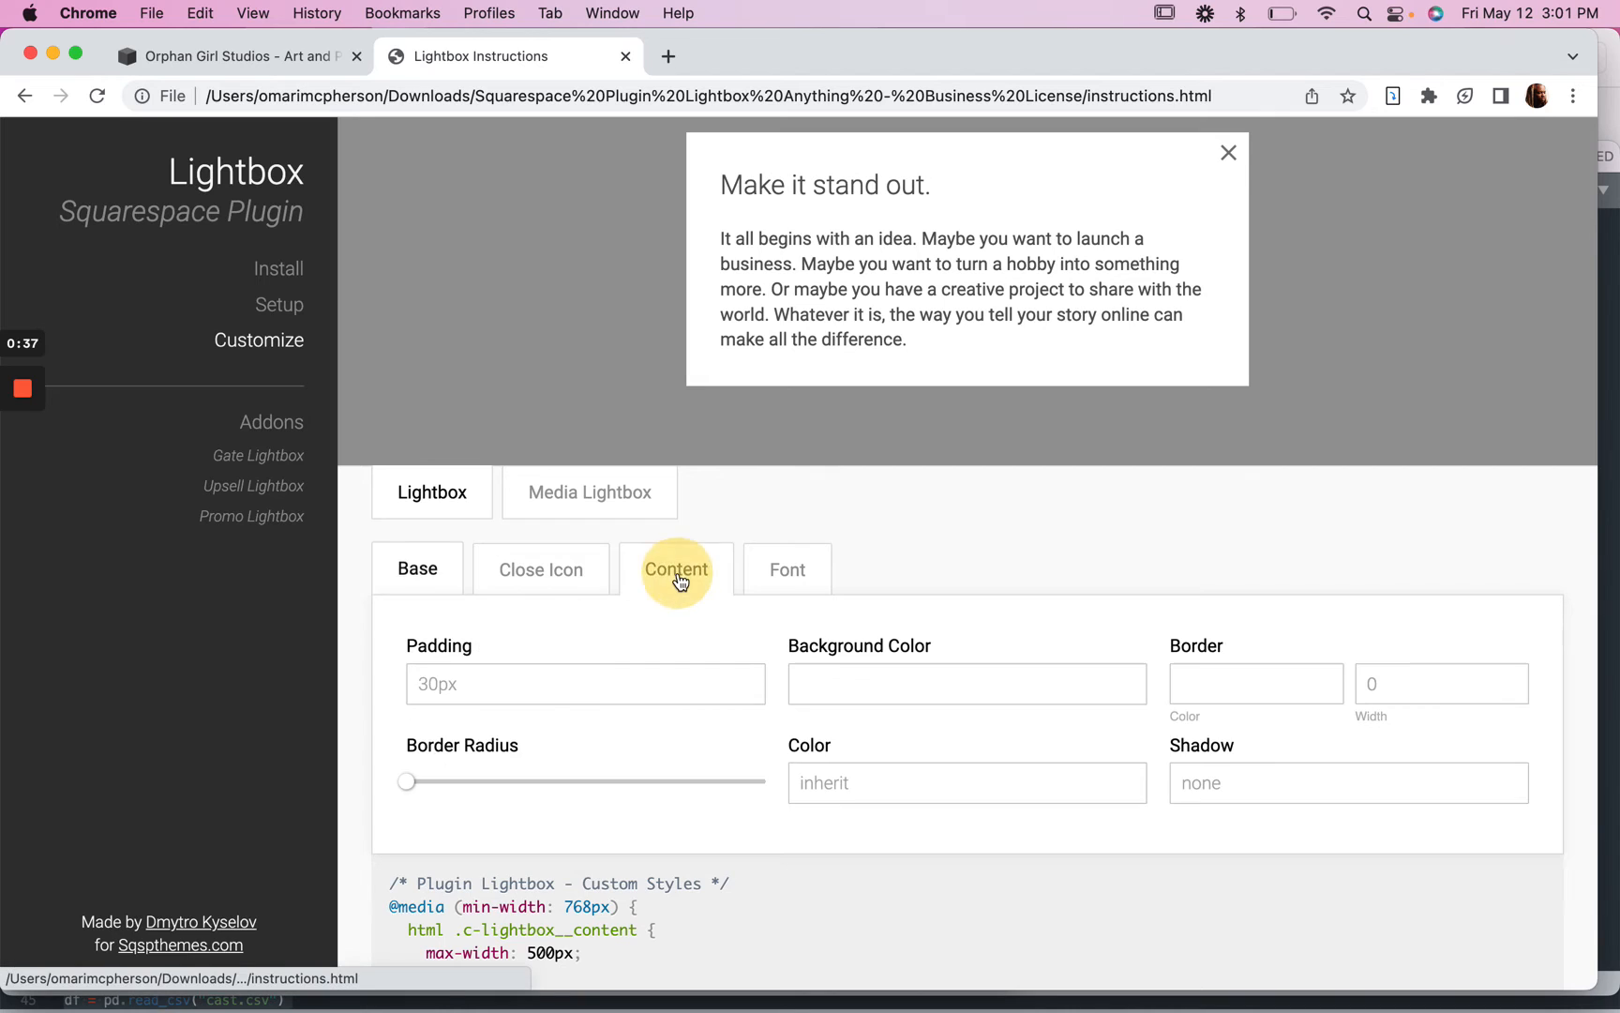
Step: Set content padding to 0 and copy the generated styles for Custom CSS
click(675, 569)
text(0)
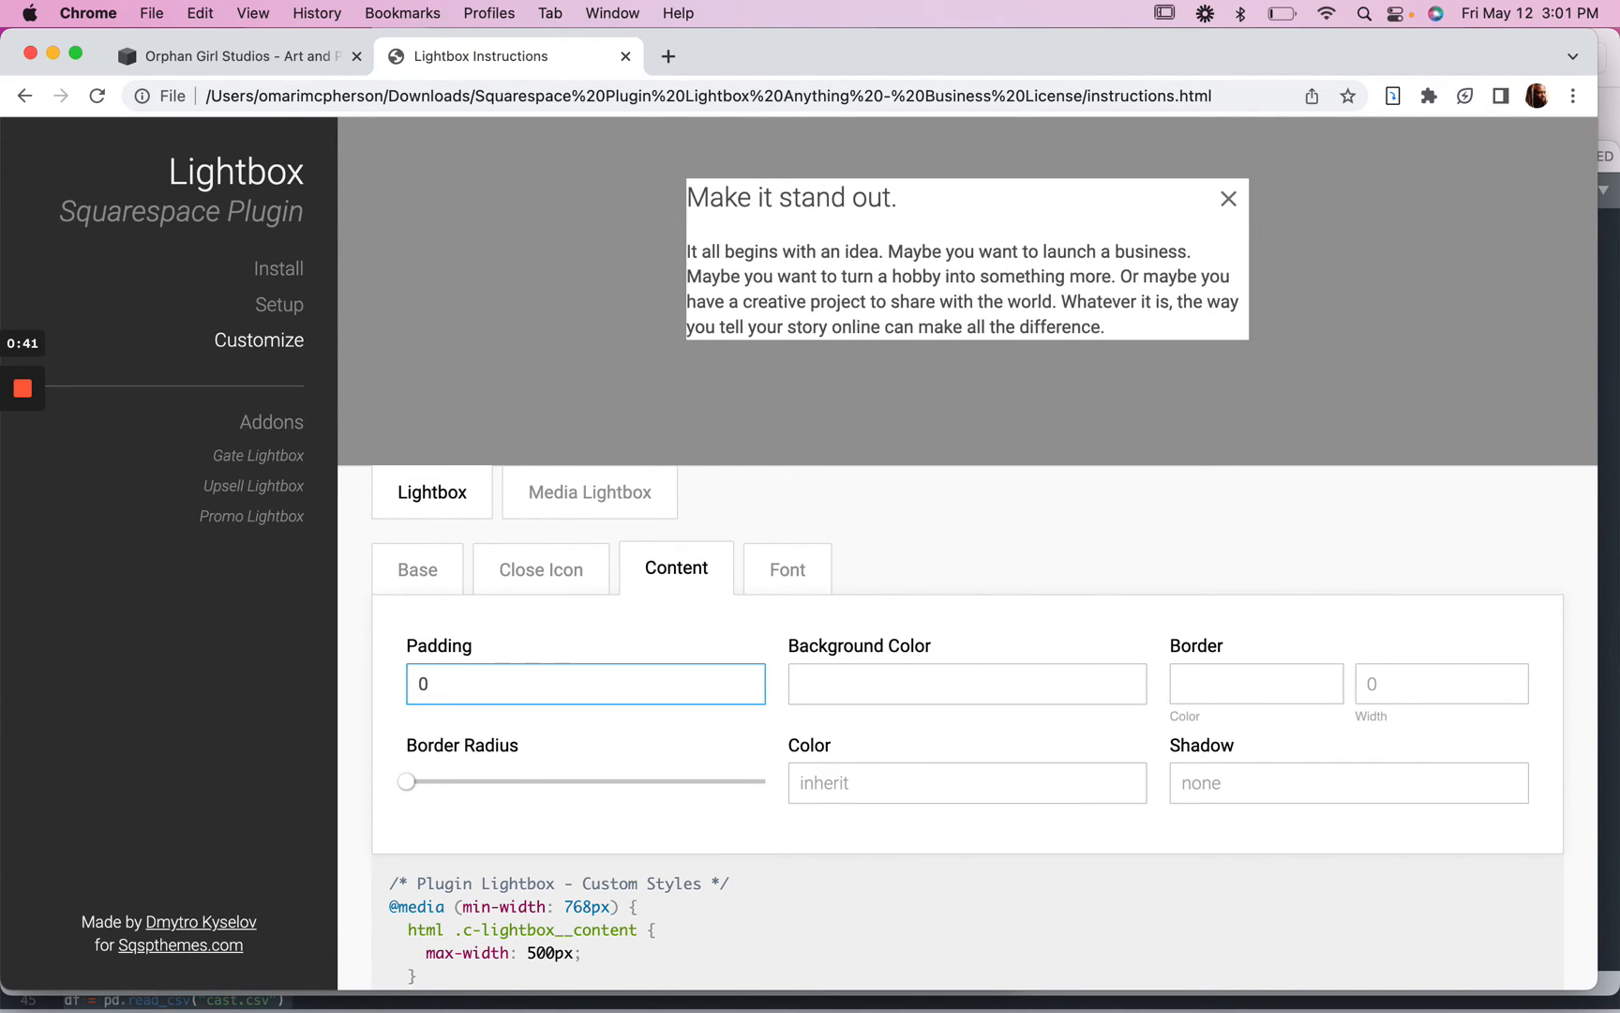
scroll(down, 3)
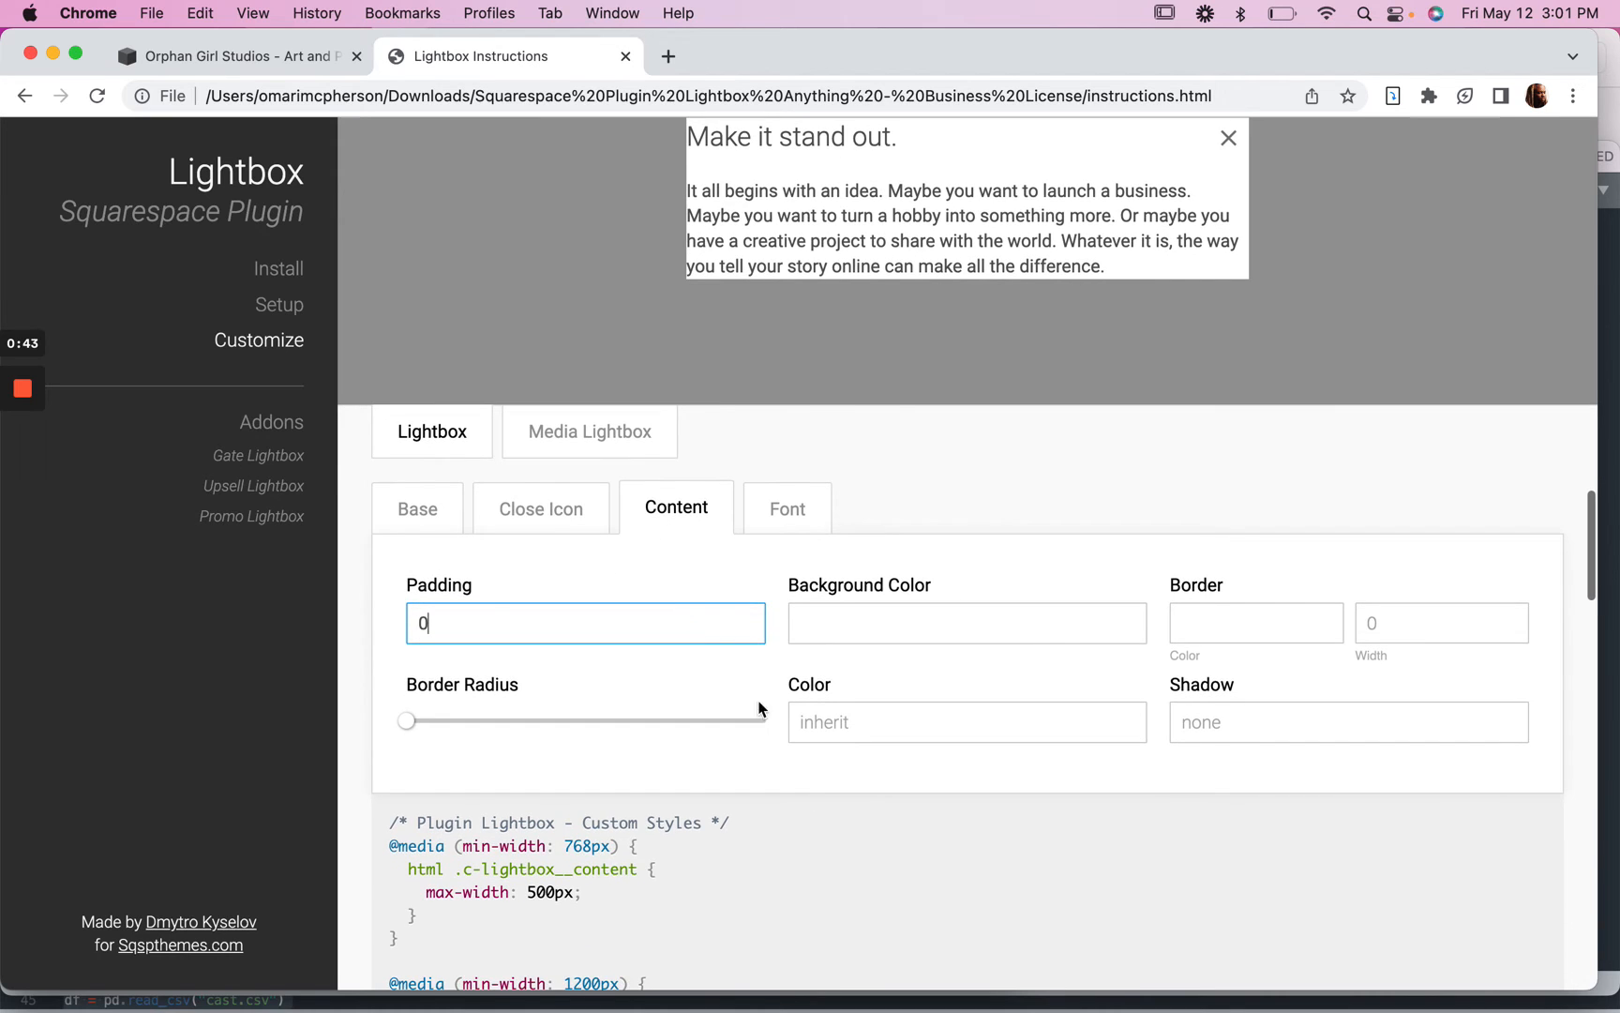
scroll(down, 3)
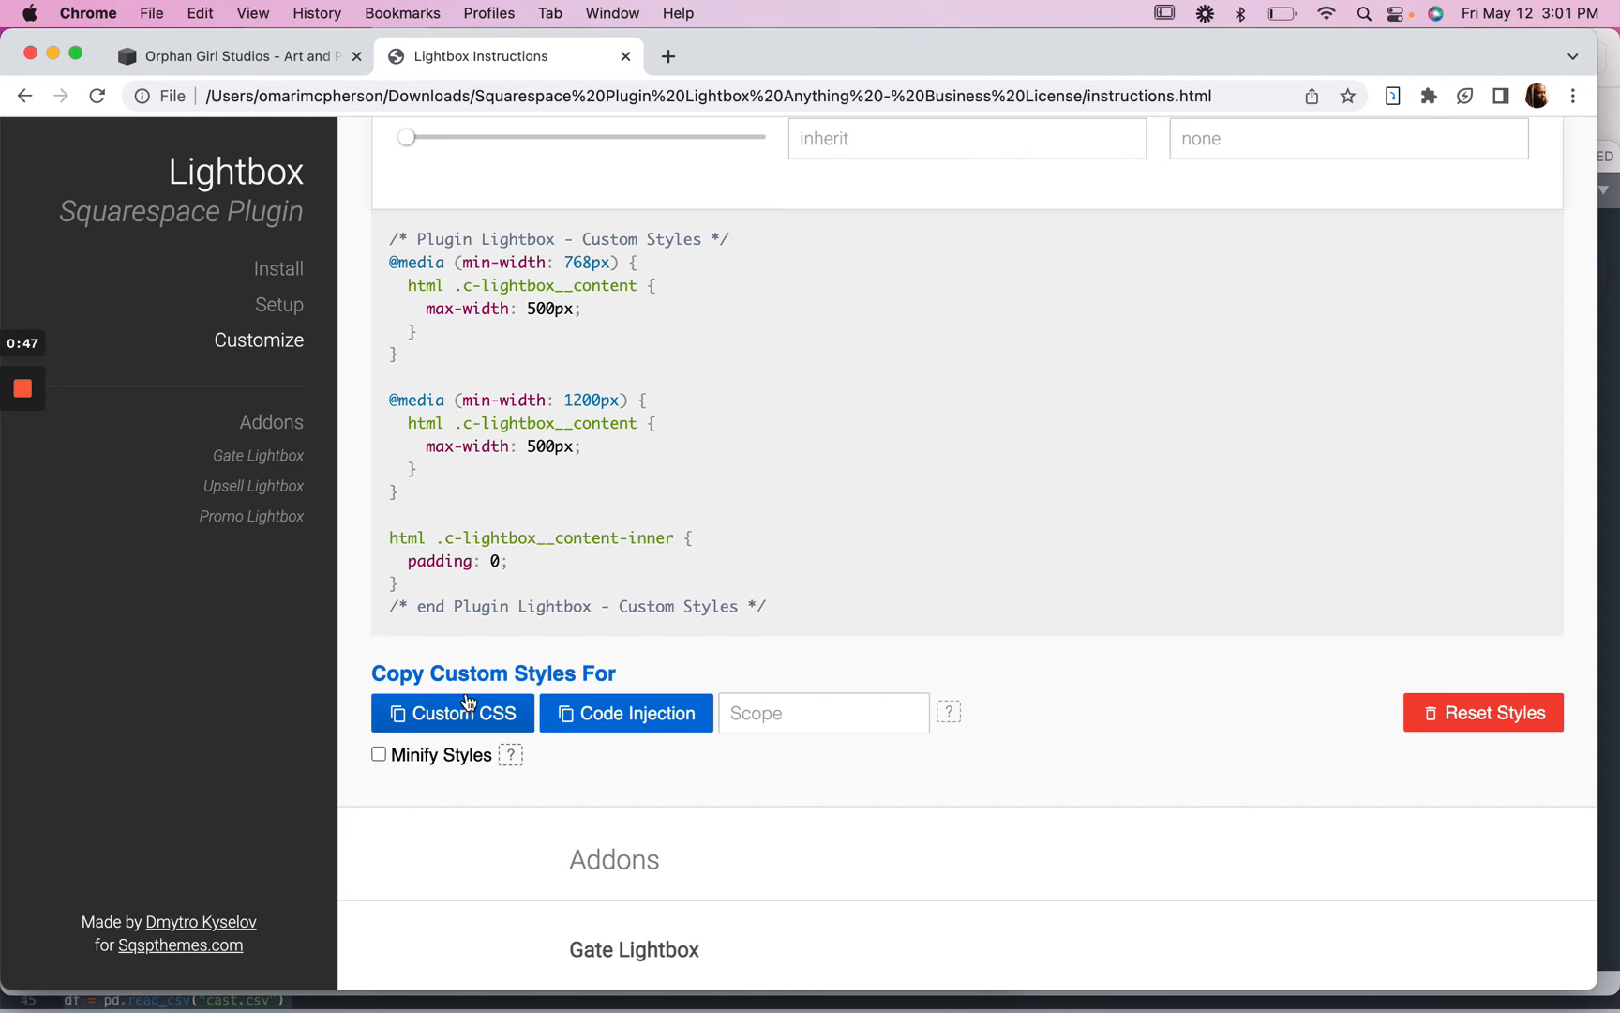
mouse_move(442, 718)
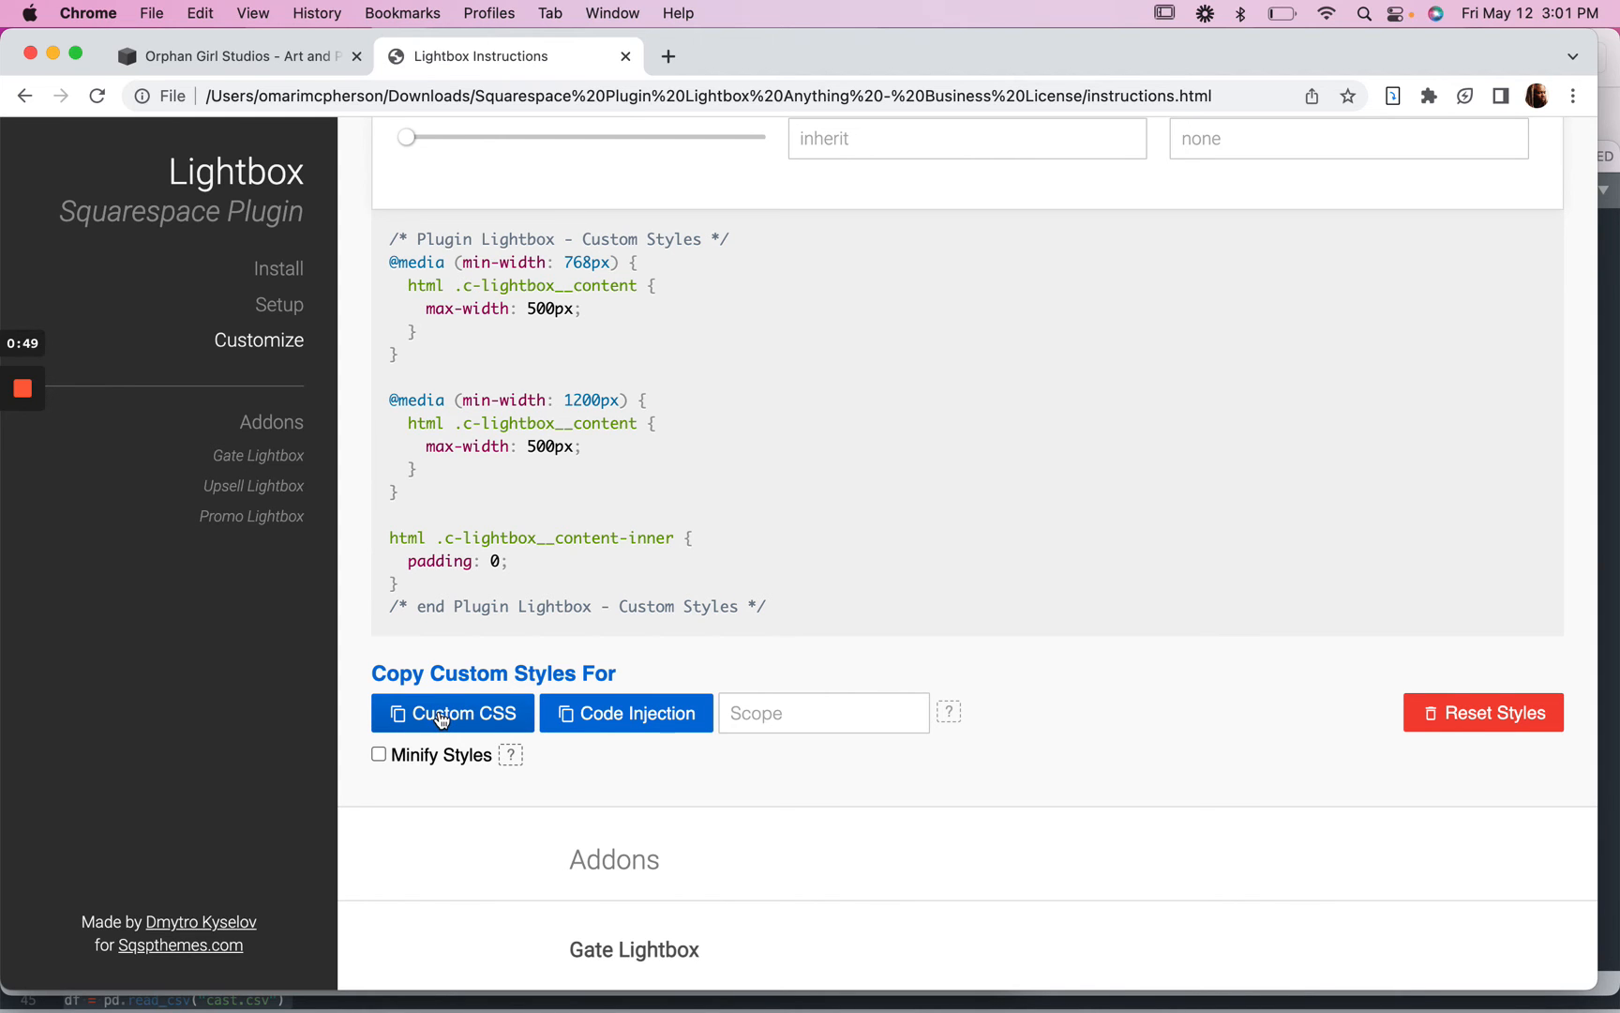
click(452, 713)
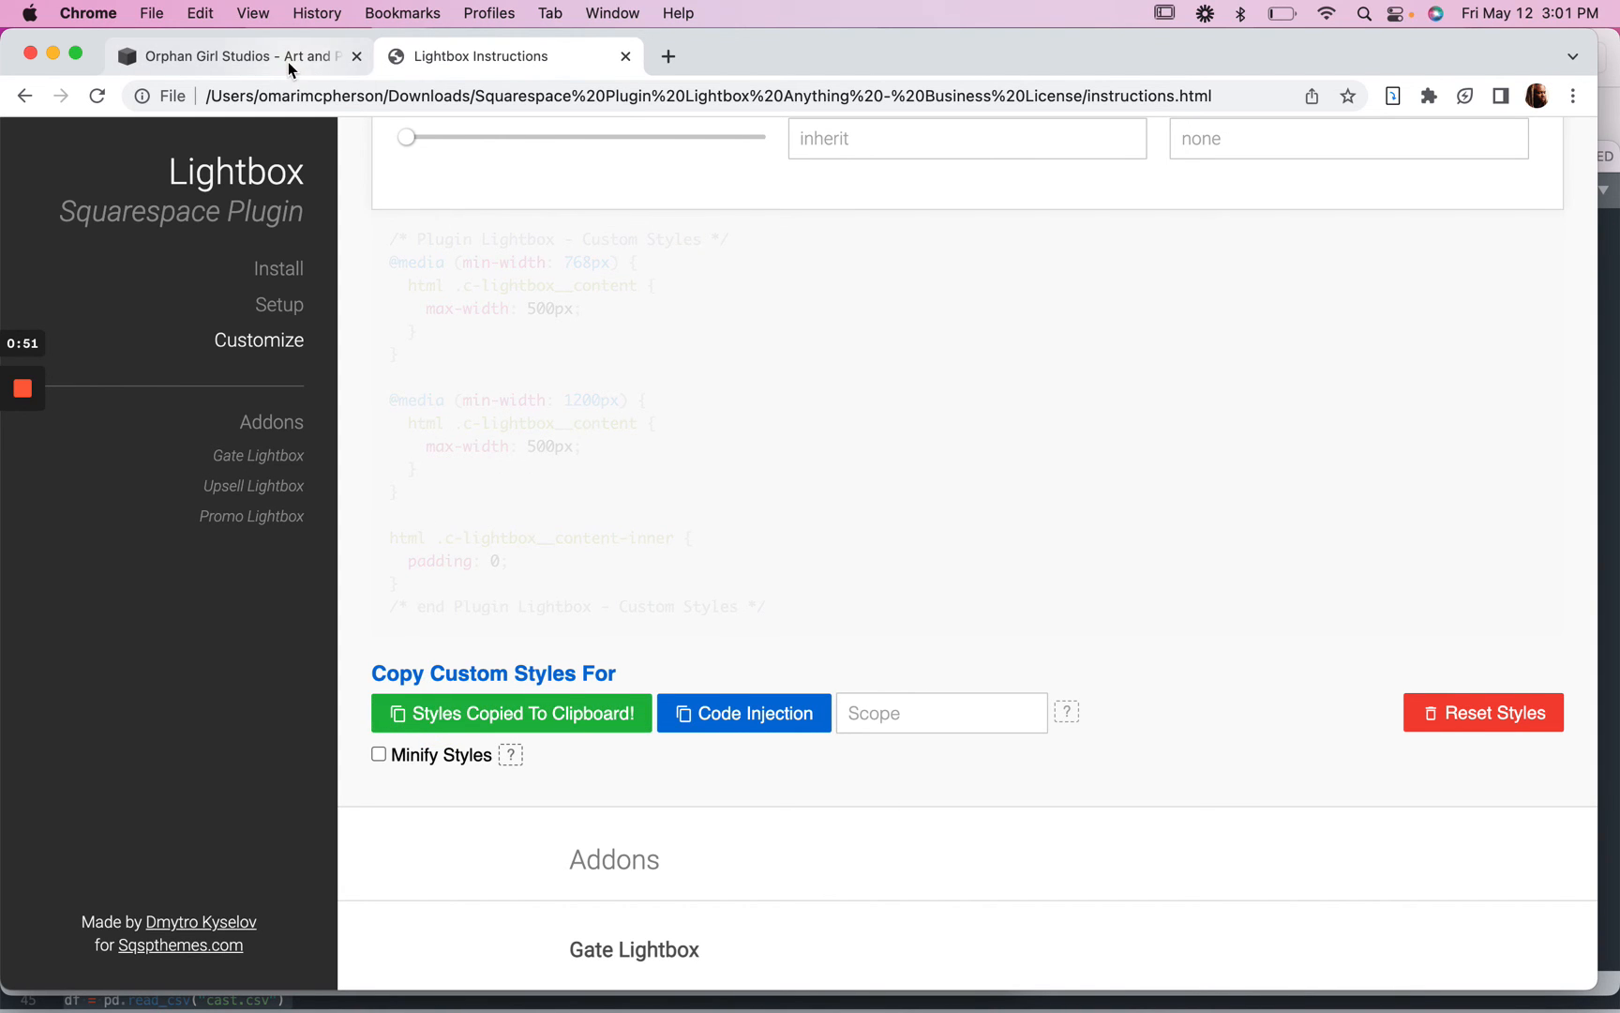
Step: Paste the copied lightbox styles into the Squarespace Custom CSS editor
click(232, 56)
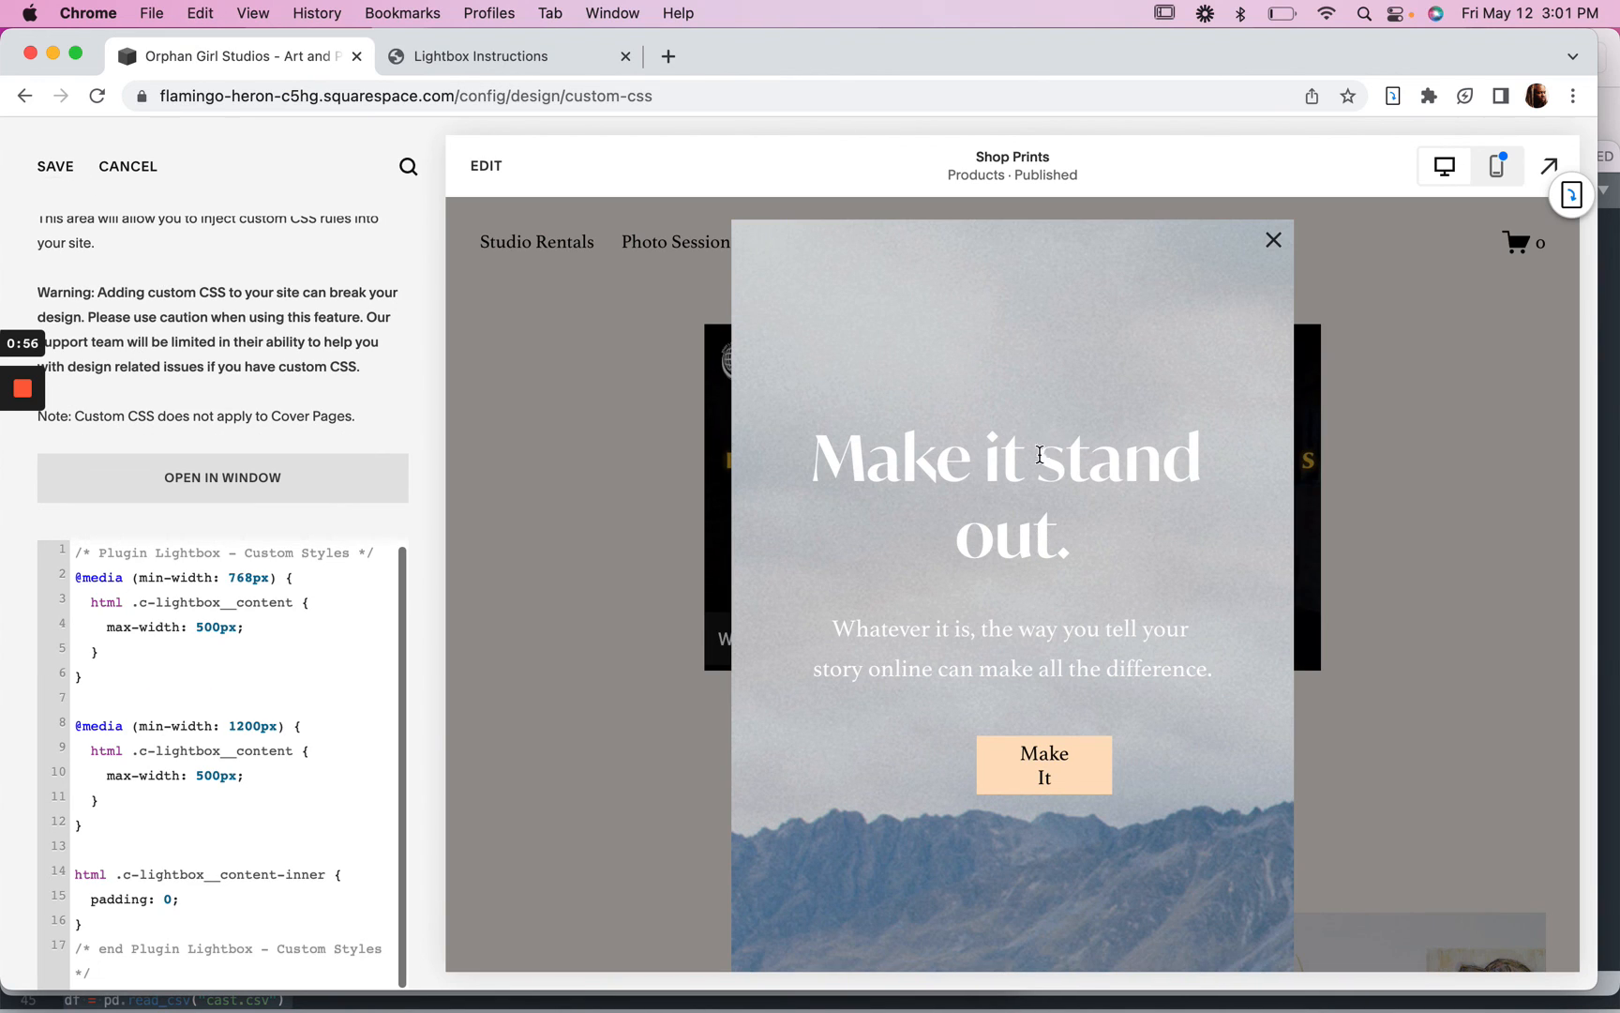
mouse_move(720, 362)
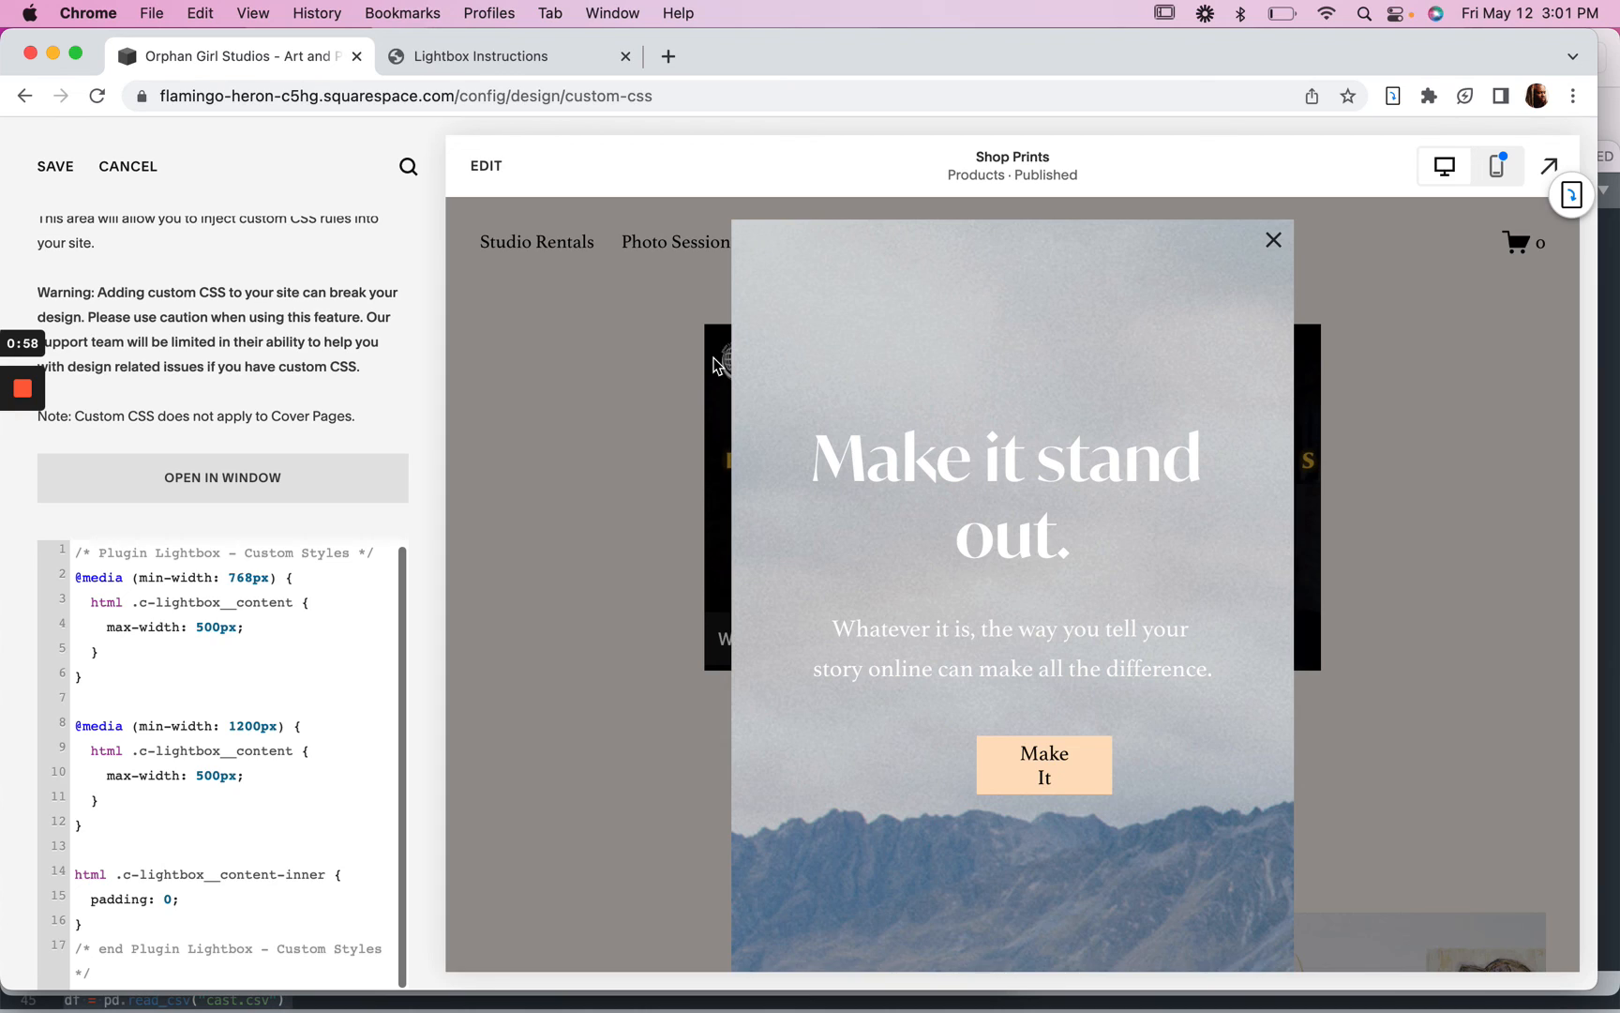